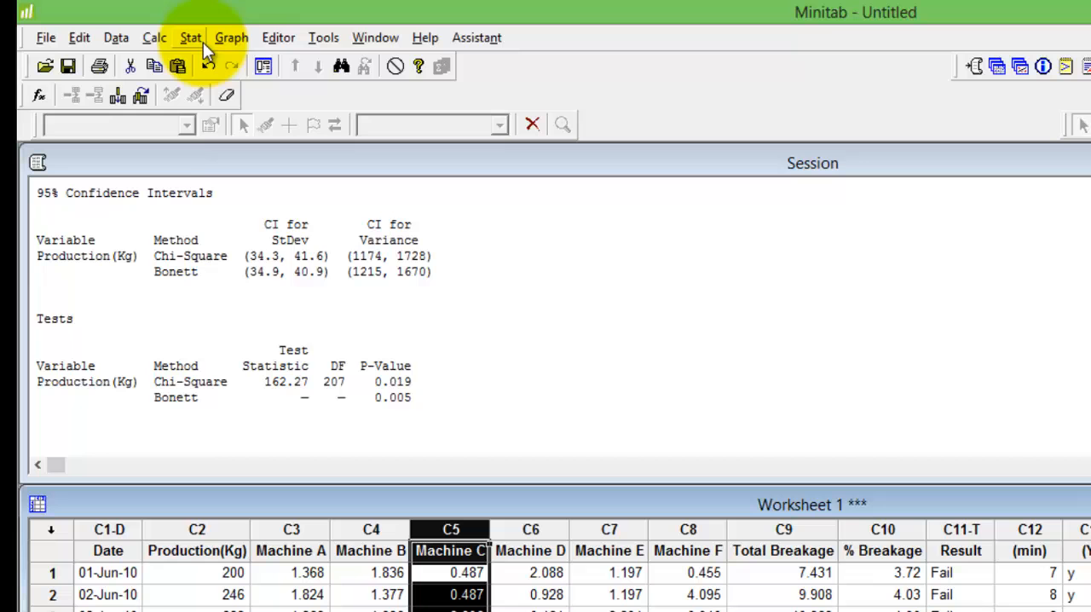
- Open the Stat menu to reach Basic Statistics and the 2 Variances test
click(191, 36)
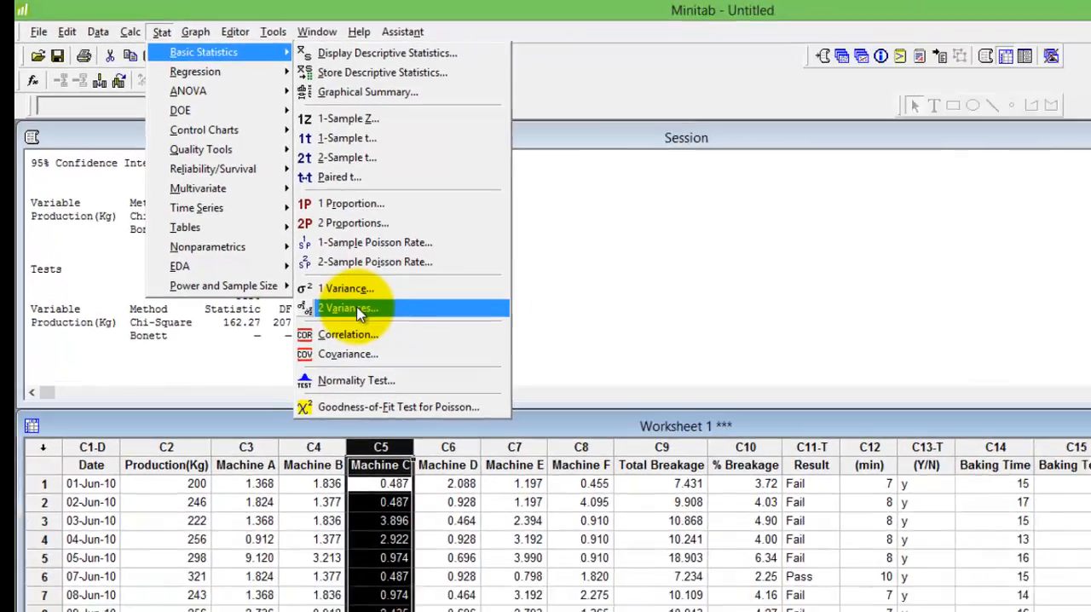
- Start the 2 Variances test with samples in different columns and pick the first machine column
click(348, 308)
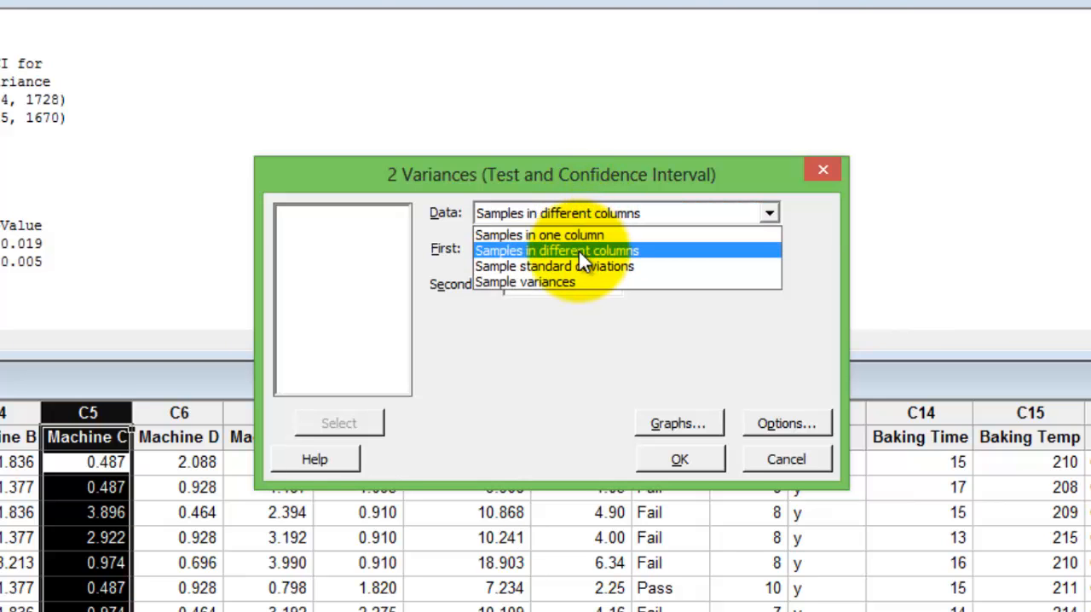
click(556, 249)
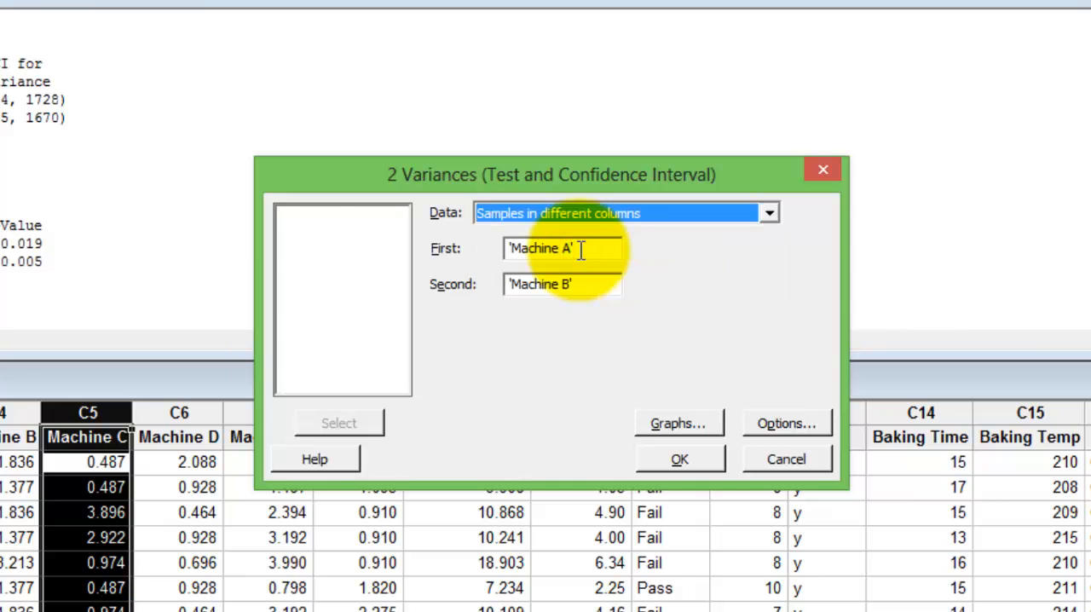
click(562, 248)
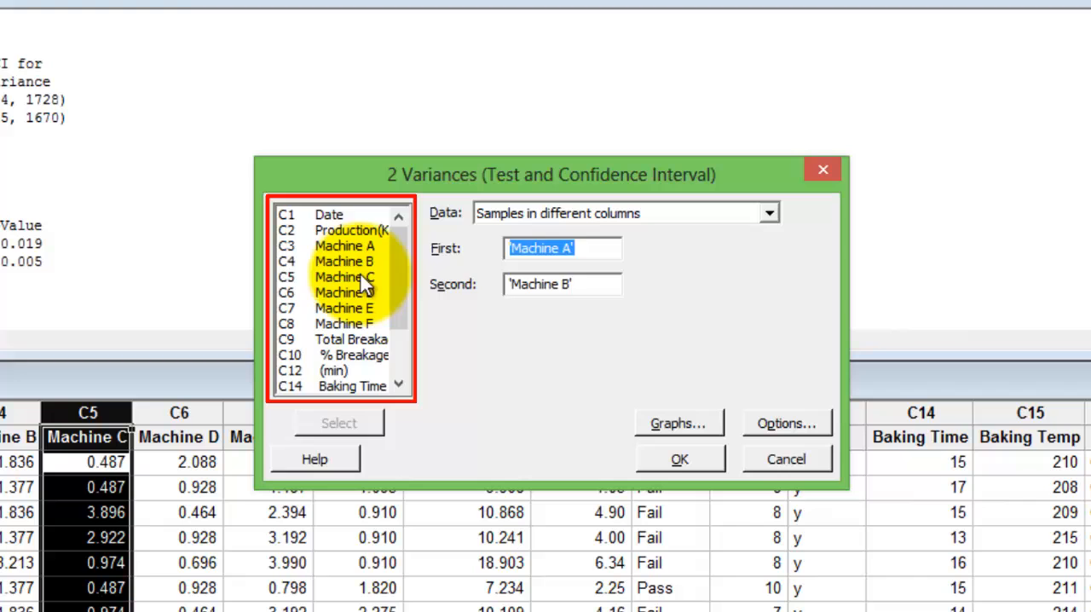
click(343, 293)
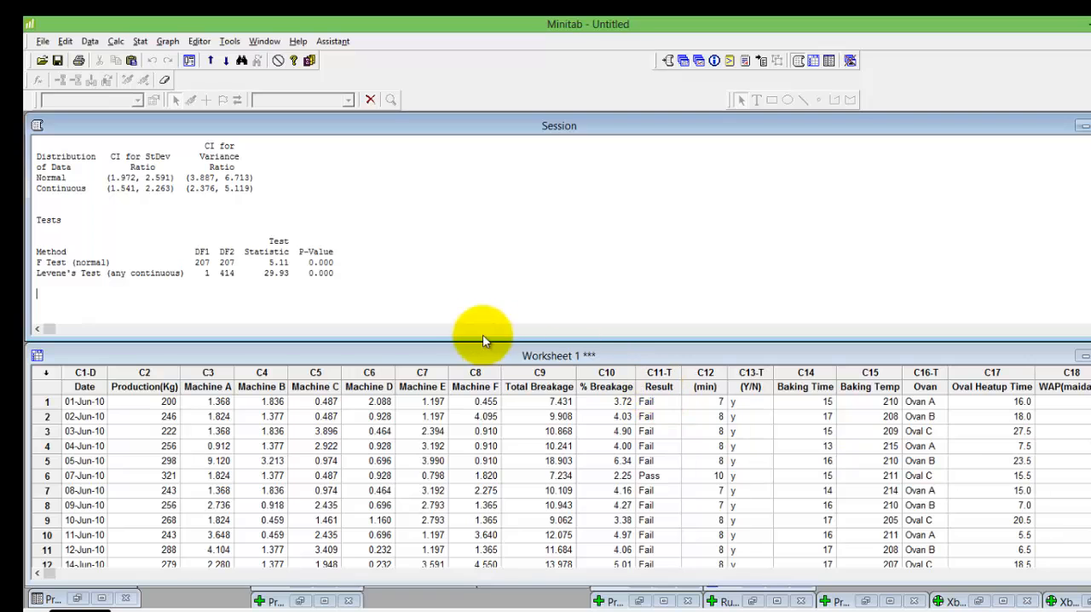
mouse_move(537, 142)
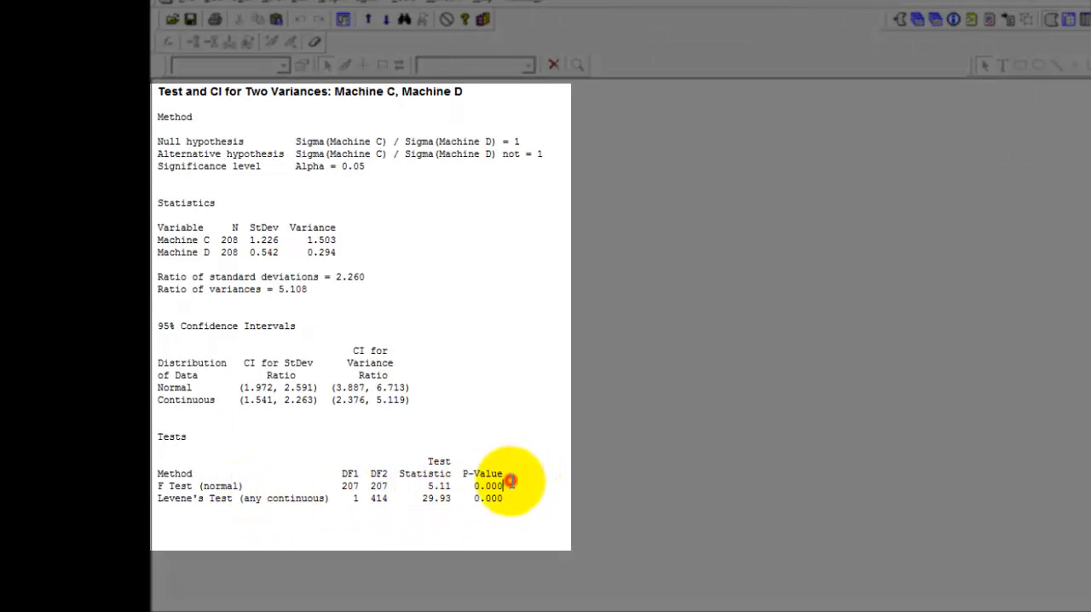
mouse_move(532, 499)
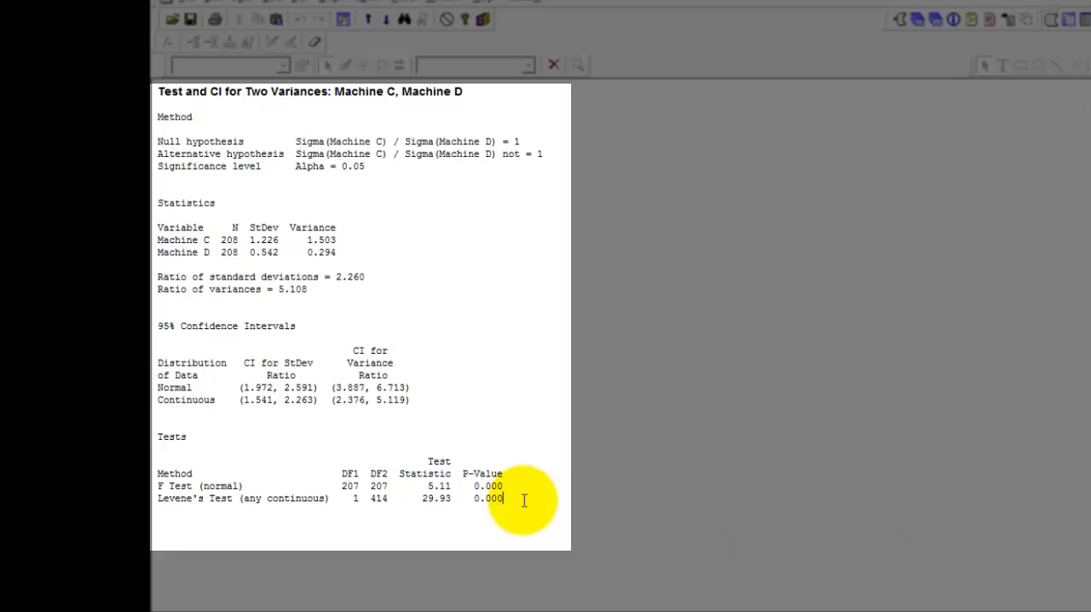
mouse_move(276, 419)
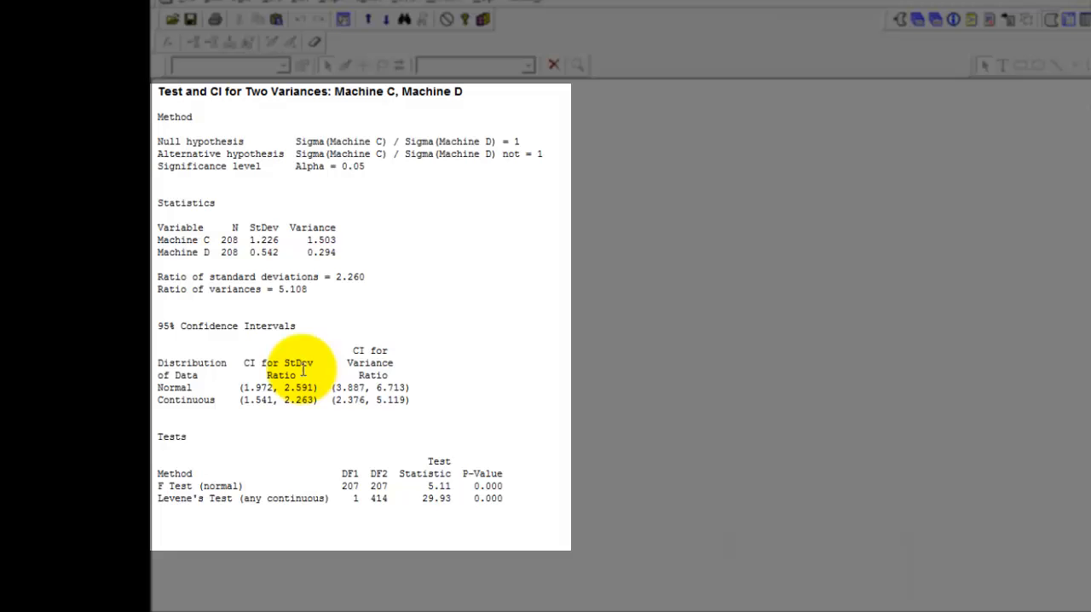
mouse_move(550, 373)
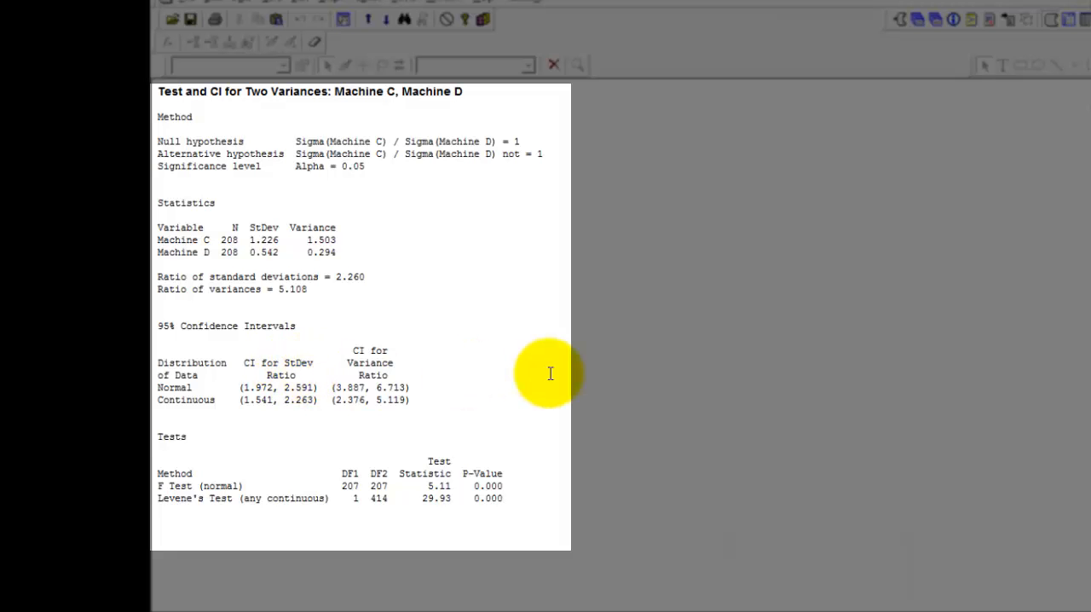